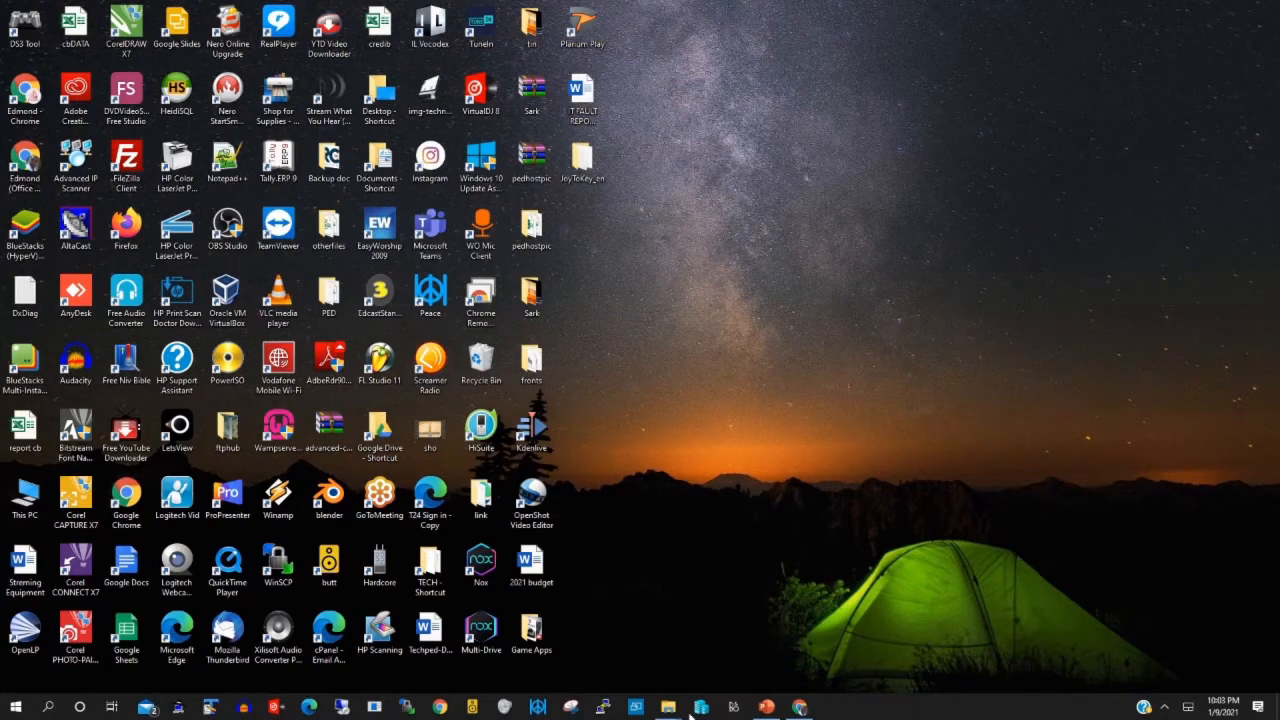
Launch Hyper-V Manager and select the local host to list its three virtual machines.
click(700, 708)
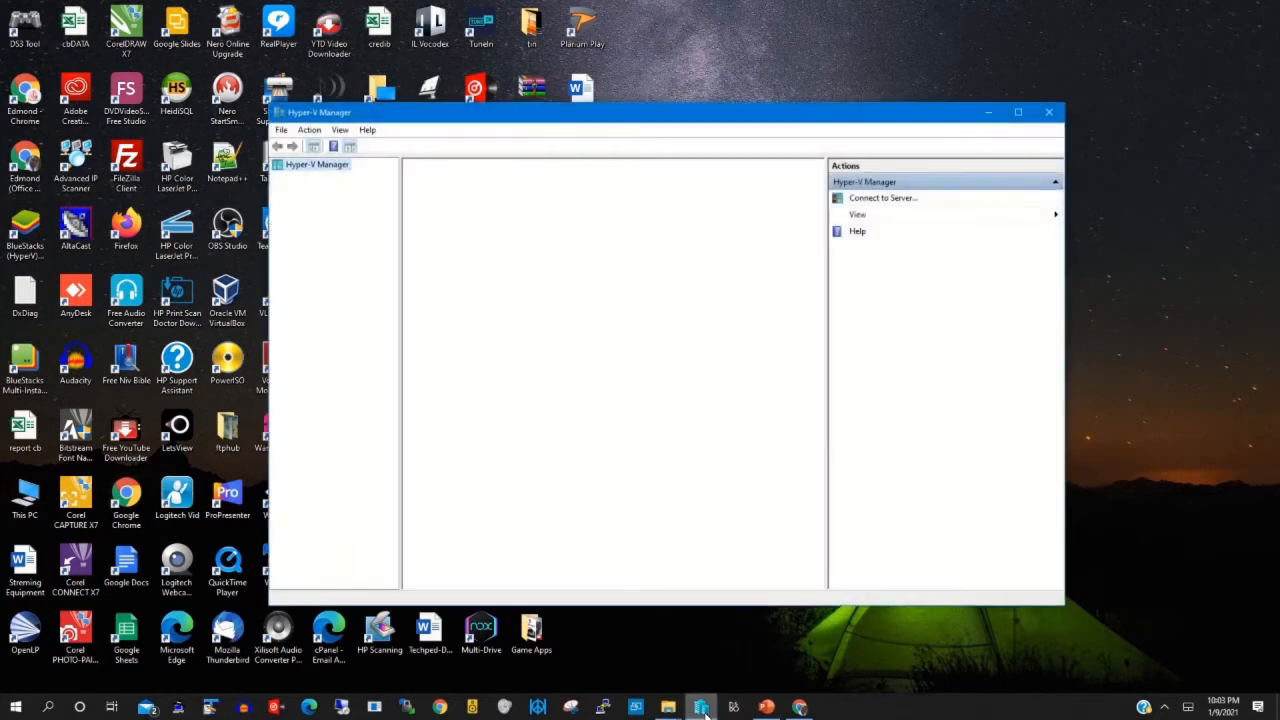
click(322, 176)
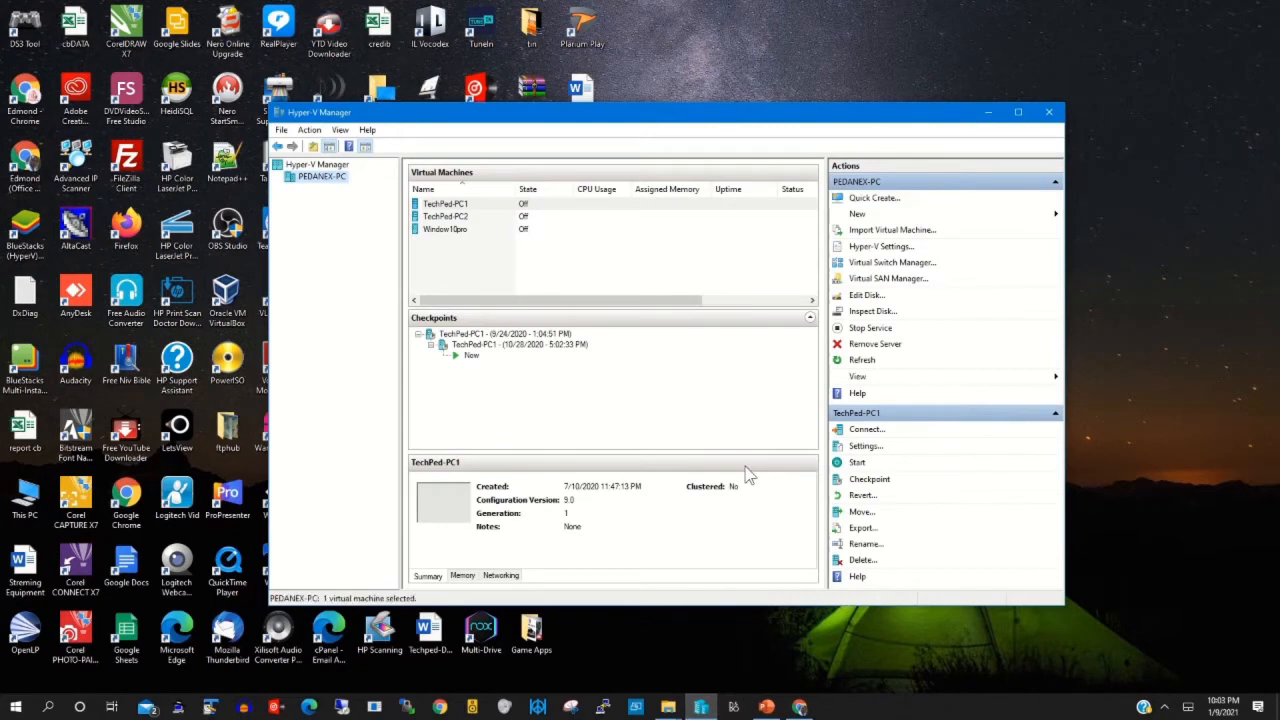
mouse_move(764, 412)
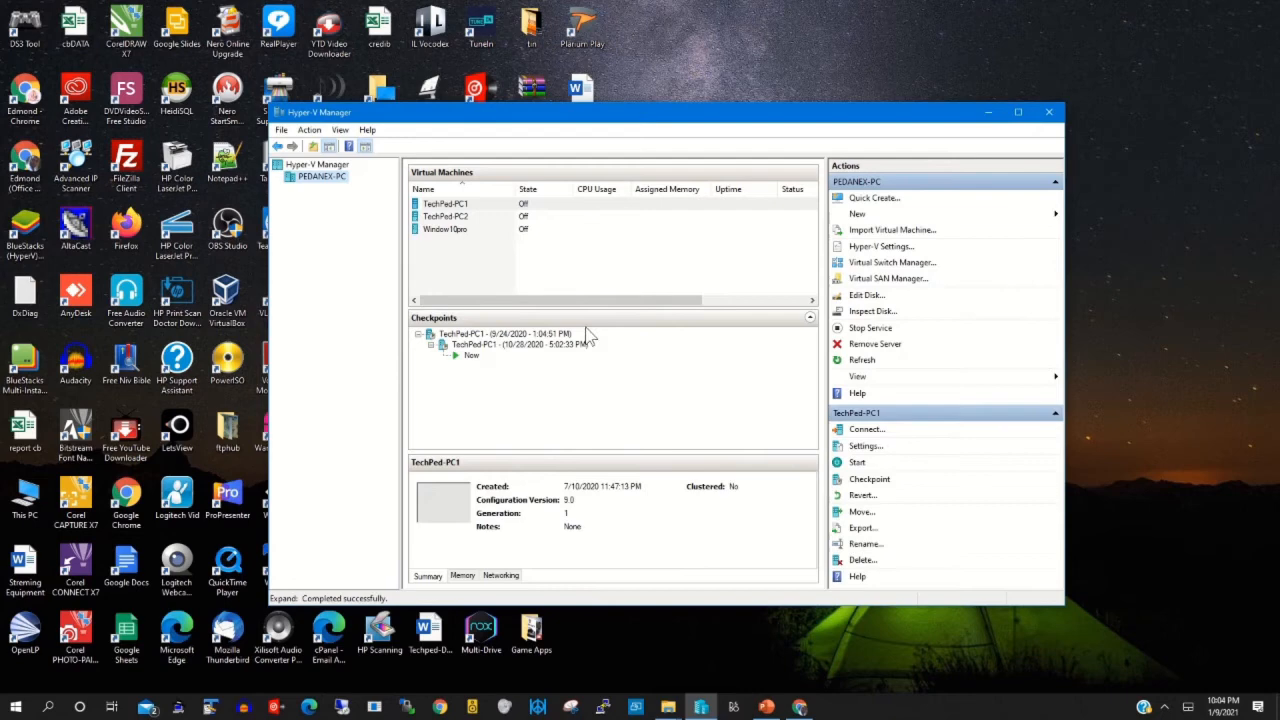
Start TechPed-PC1, see it fail on the missing virtual hard disk, and close the error.
click(444, 204)
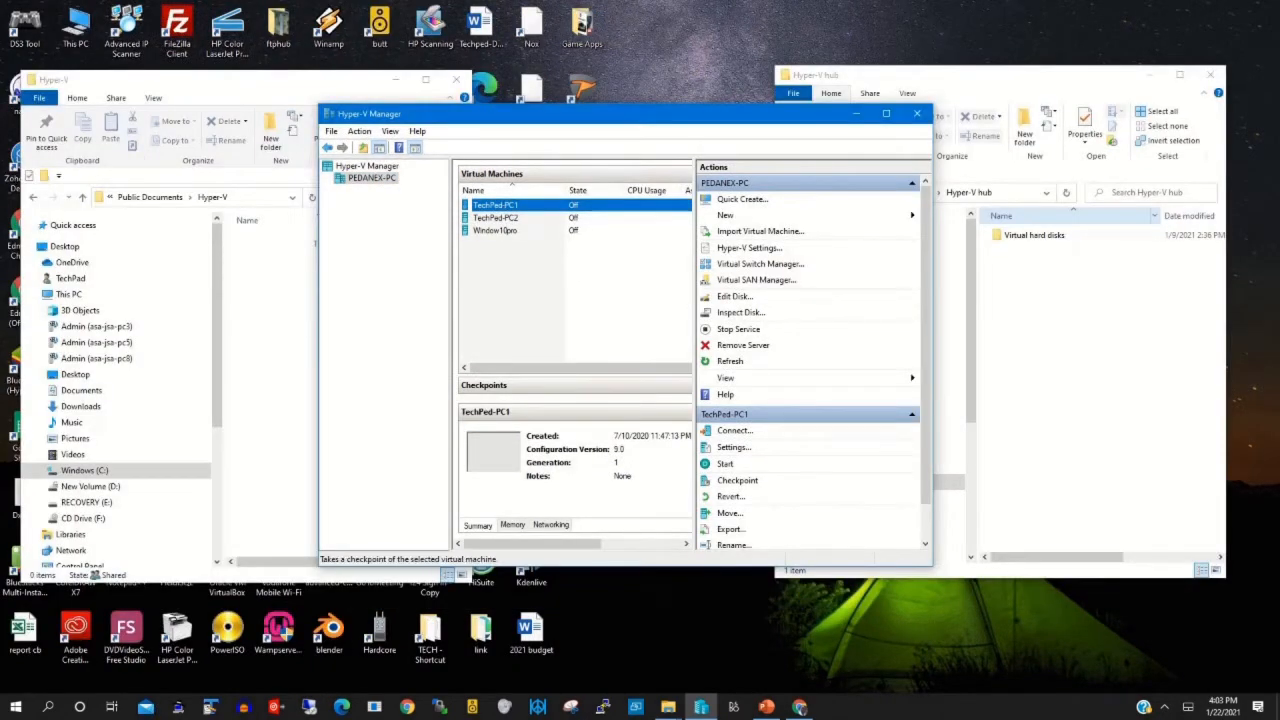
click(724, 464)
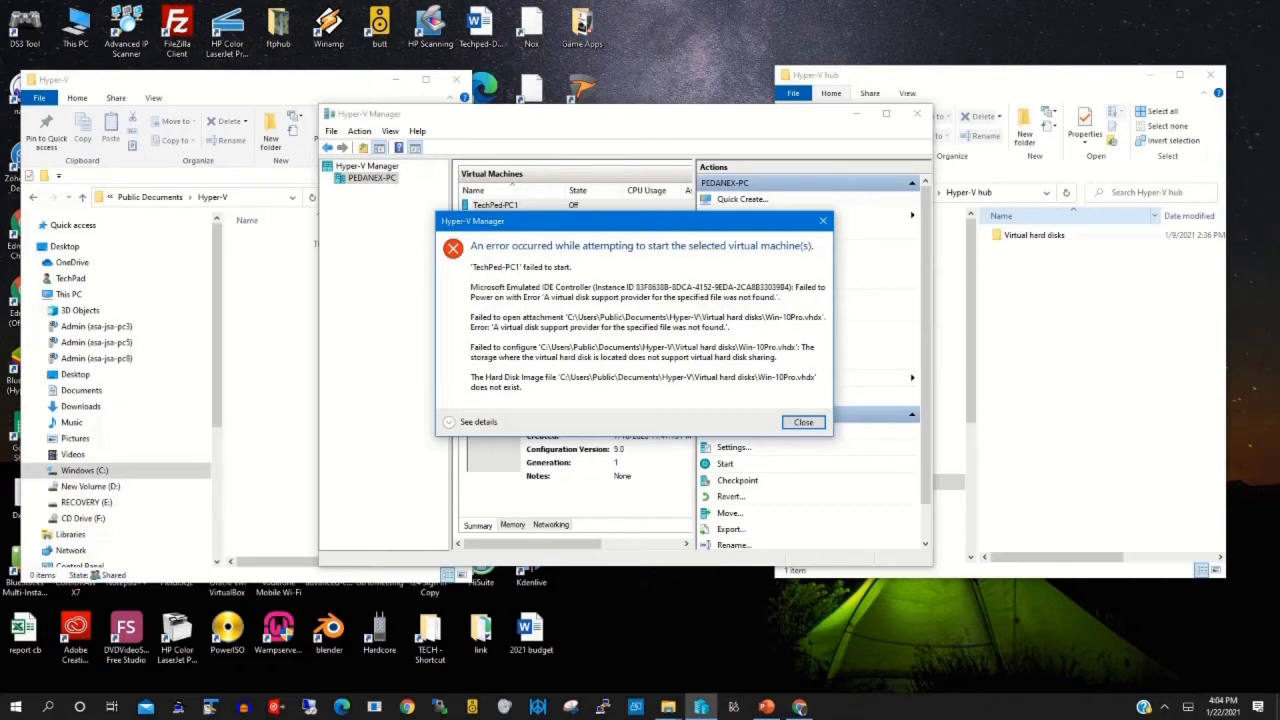
click(804, 420)
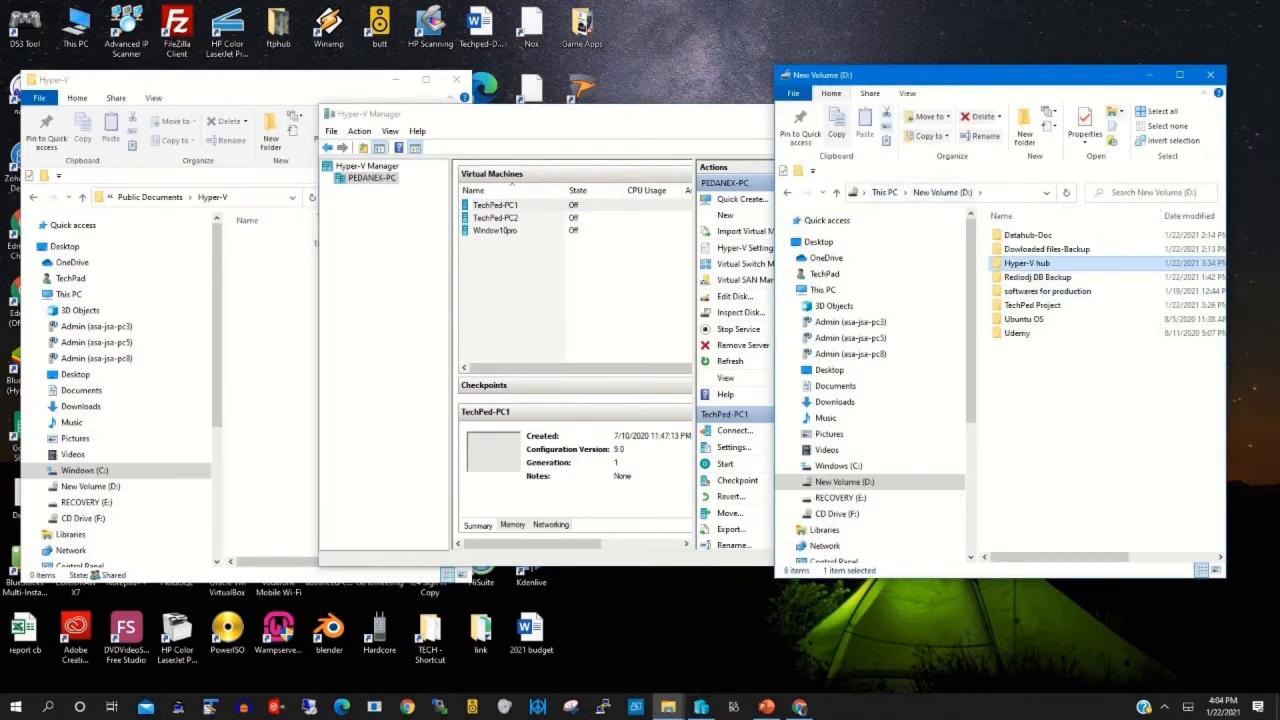
Browse drive D into Hyper-V hub > Virtual hard disks where the moved TechPed-PC disks live.
double_click(1028, 262)
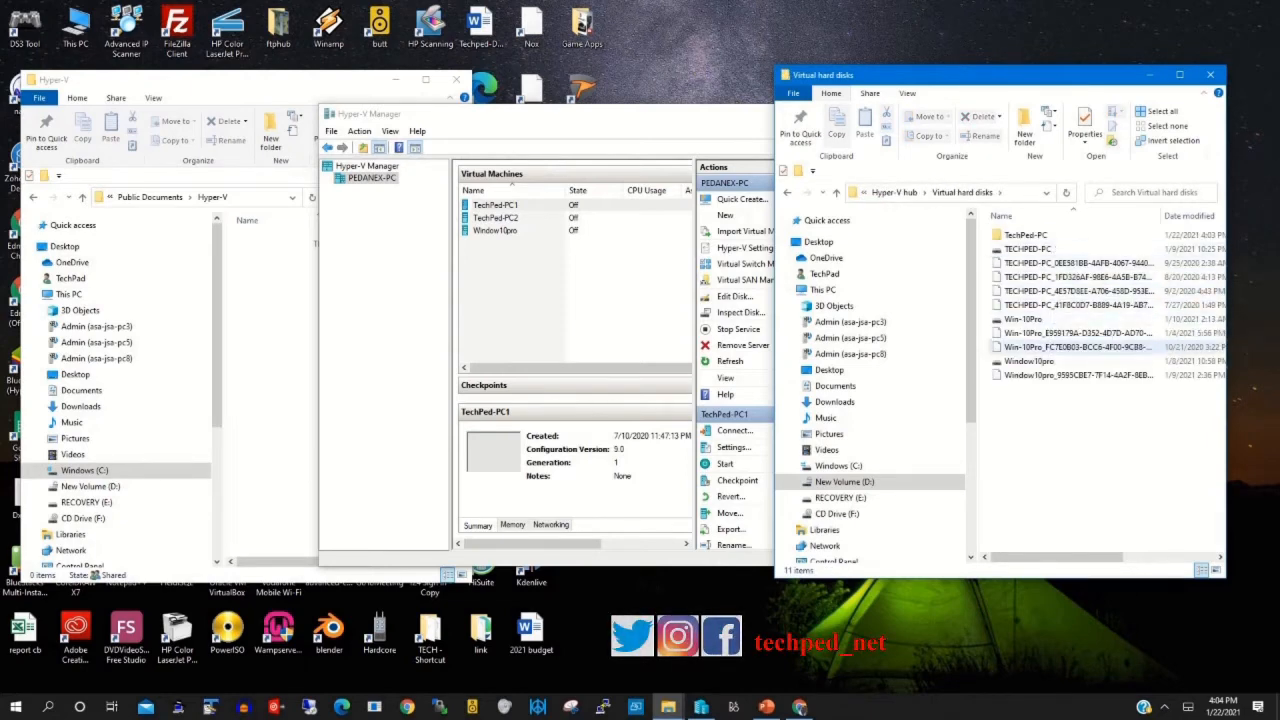
click(1076, 304)
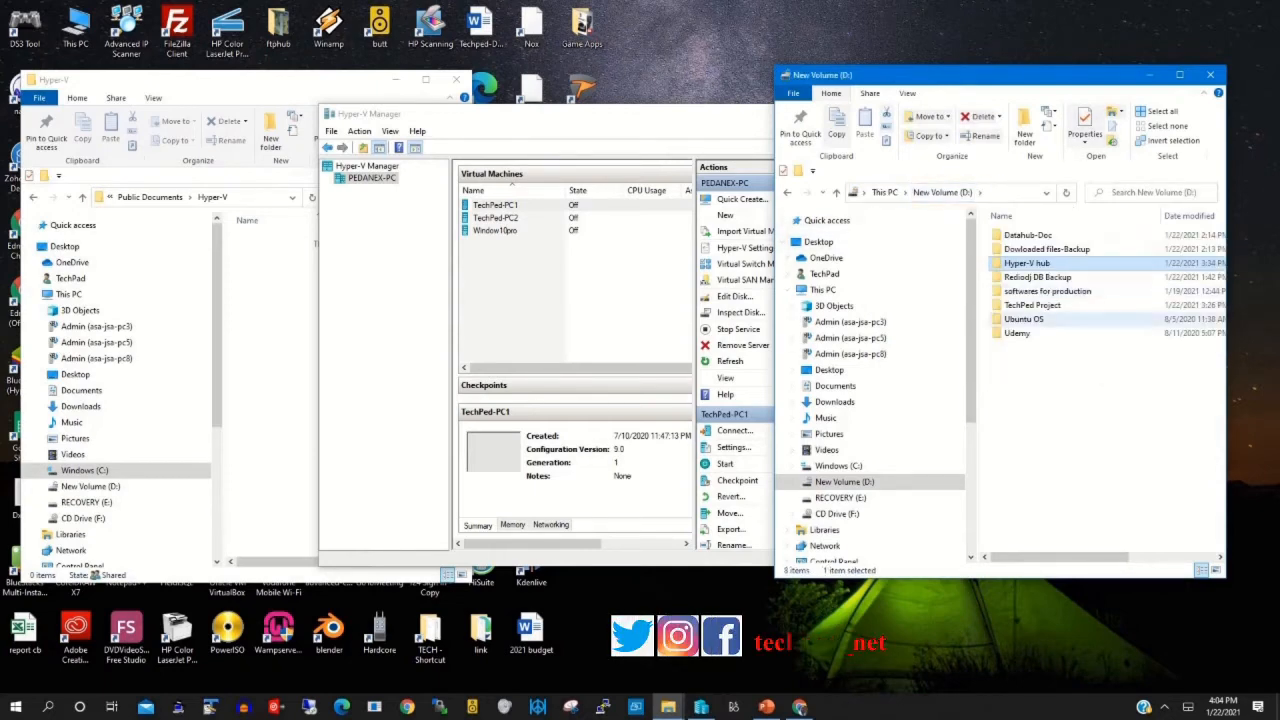
double_click(1028, 262)
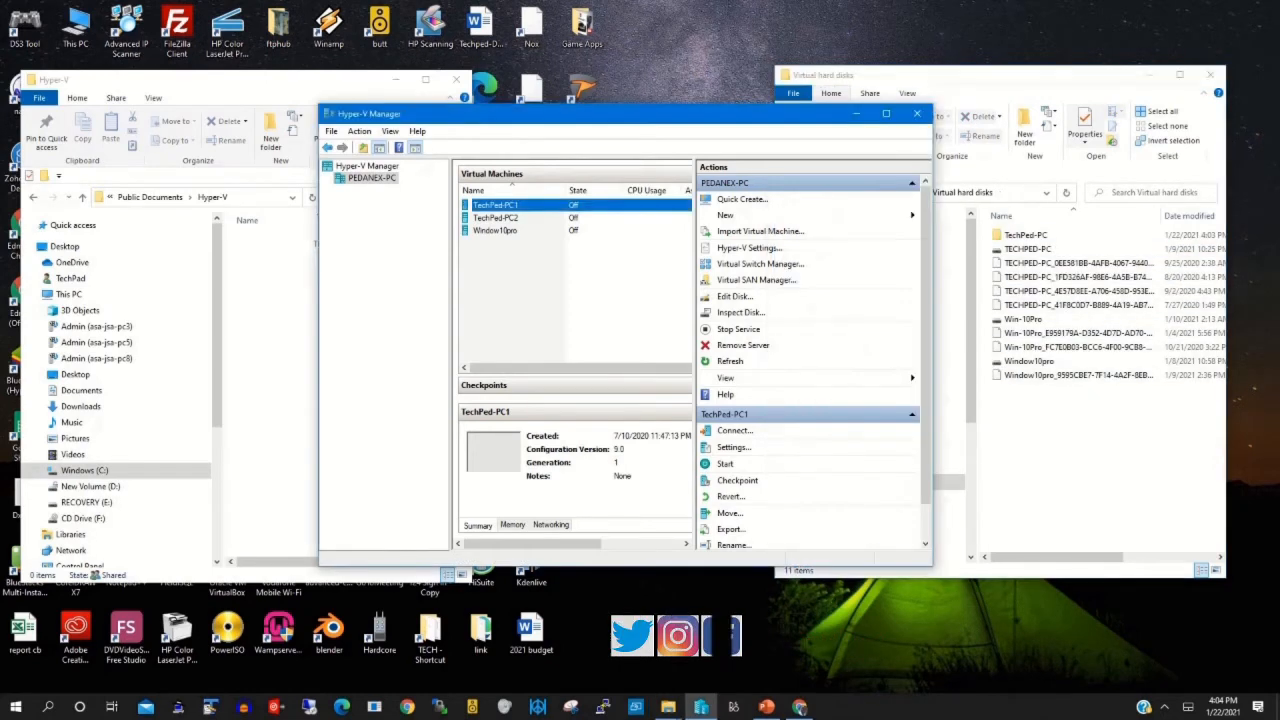
Show TechPed-PC1's Hard Drive setting, still pointing at the old Win-10Pro path on drive C.
right_click(496, 204)
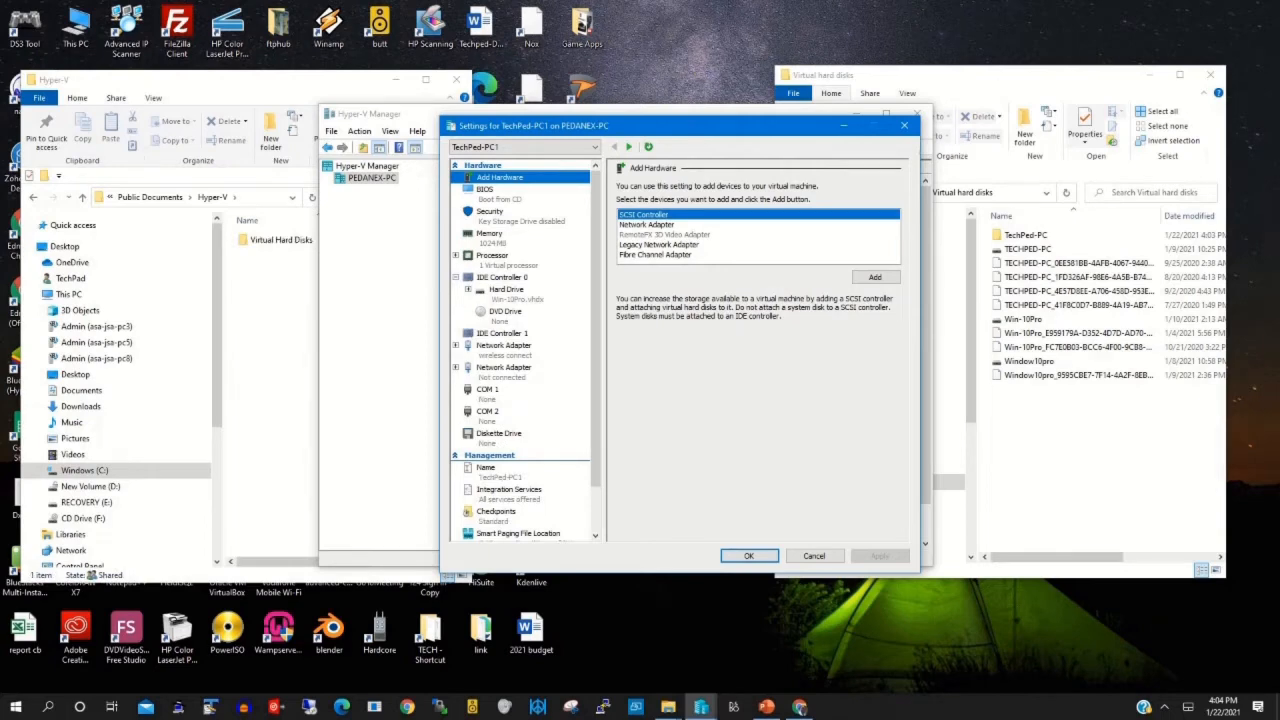
click(506, 288)
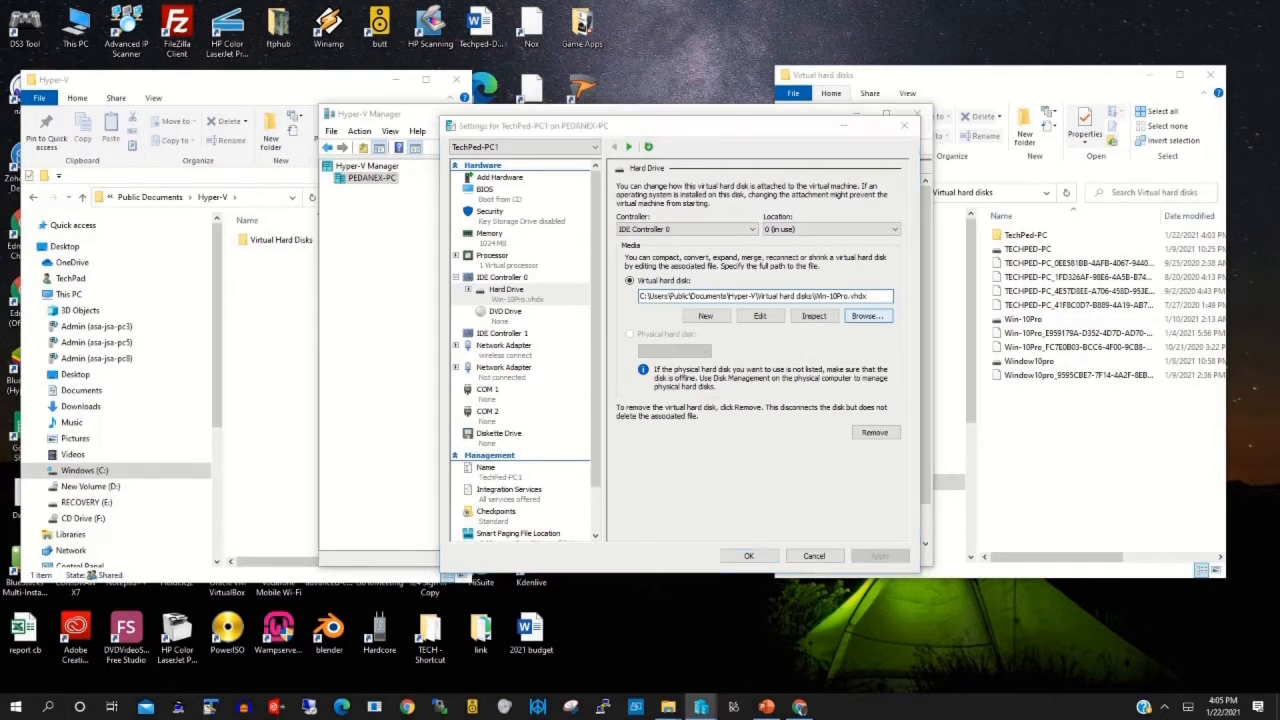
Point TechPed-PC1's hard drive at Win-10Pro in D:\Hyper-V hub\Virtual hard disks and confirm.
click(866, 316)
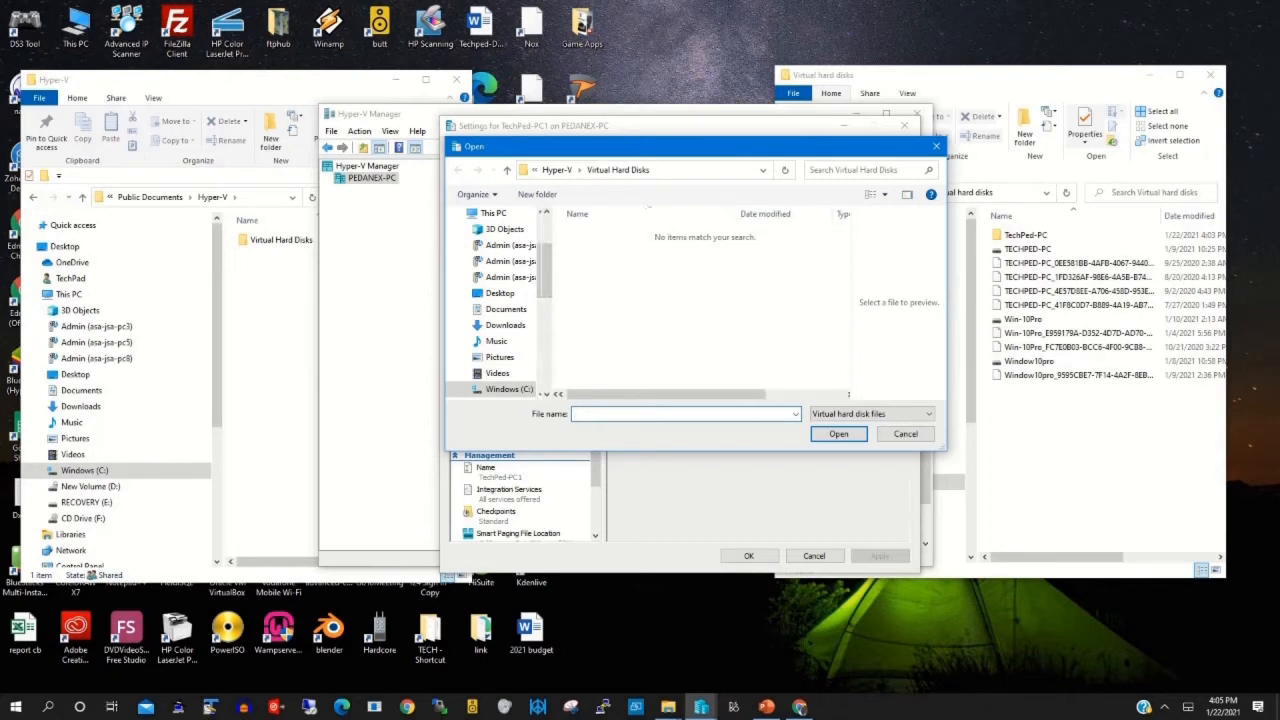
scroll(down, 3)
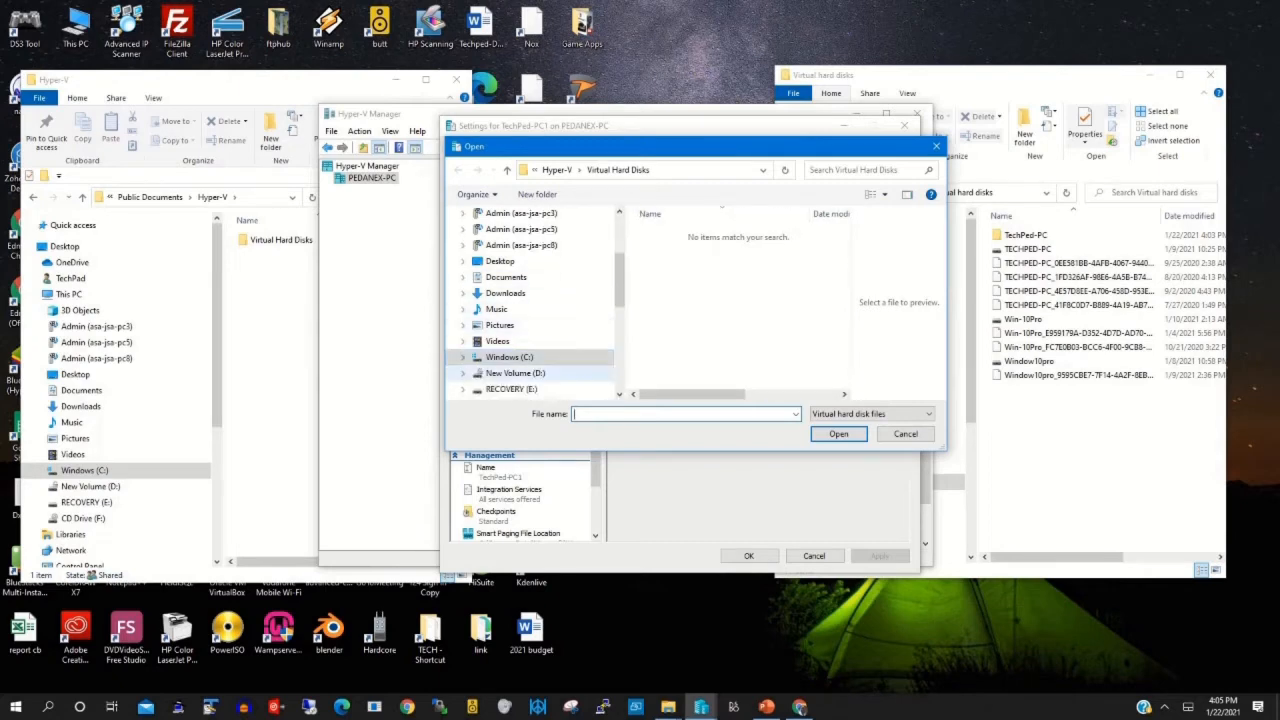
click(516, 374)
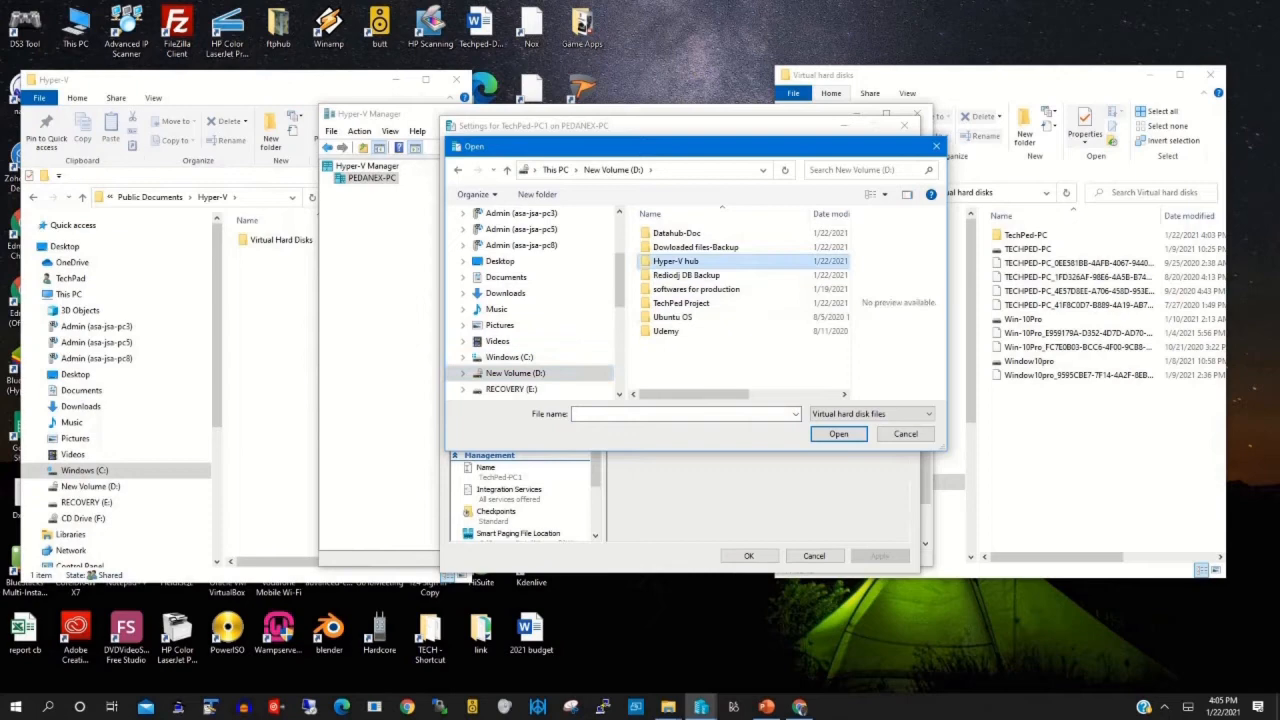
double_click(676, 260)
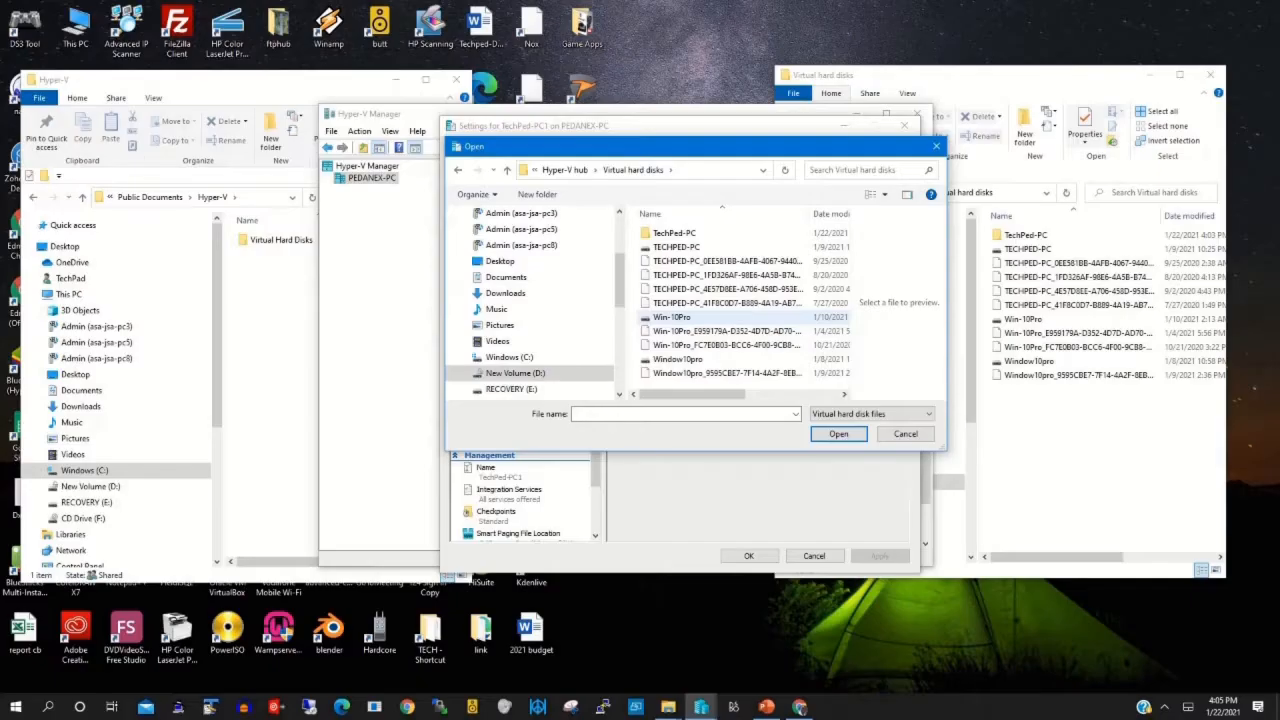
click(672, 316)
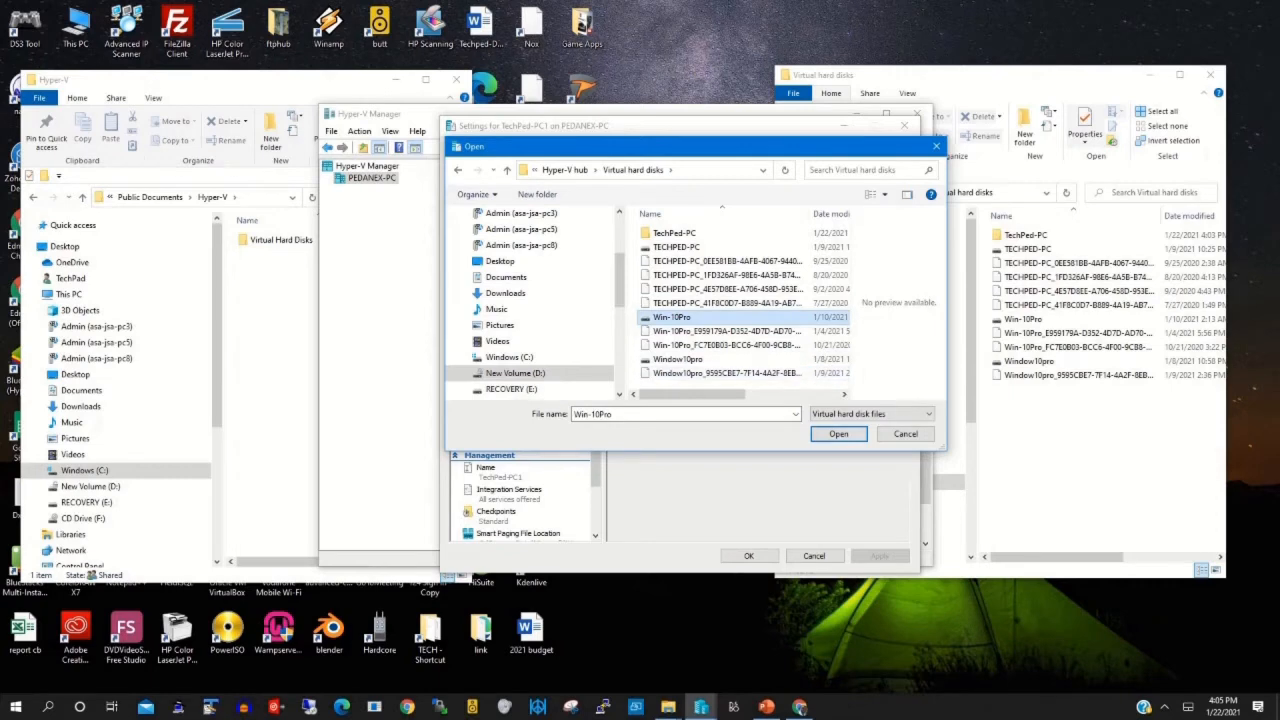
click(838, 432)
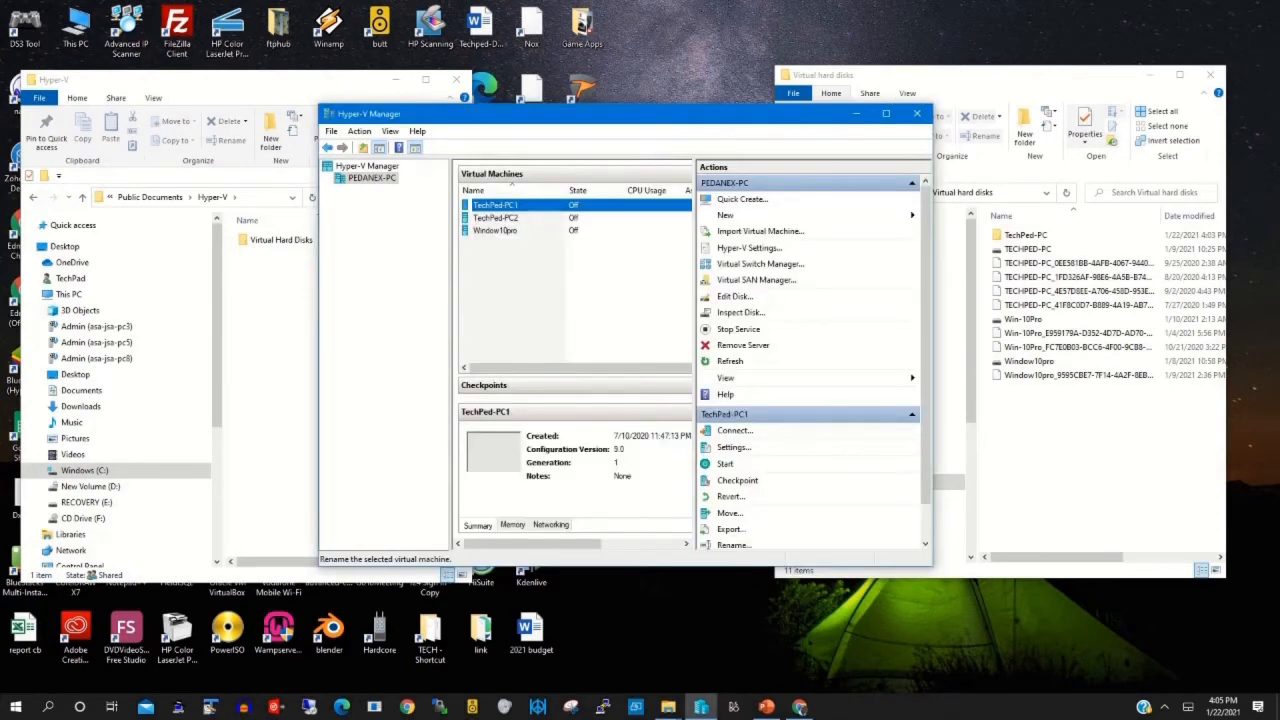
Start TechPad-PC1 so it shows Running, then select TechPad-PC2 to work on next.
right_click(496, 204)
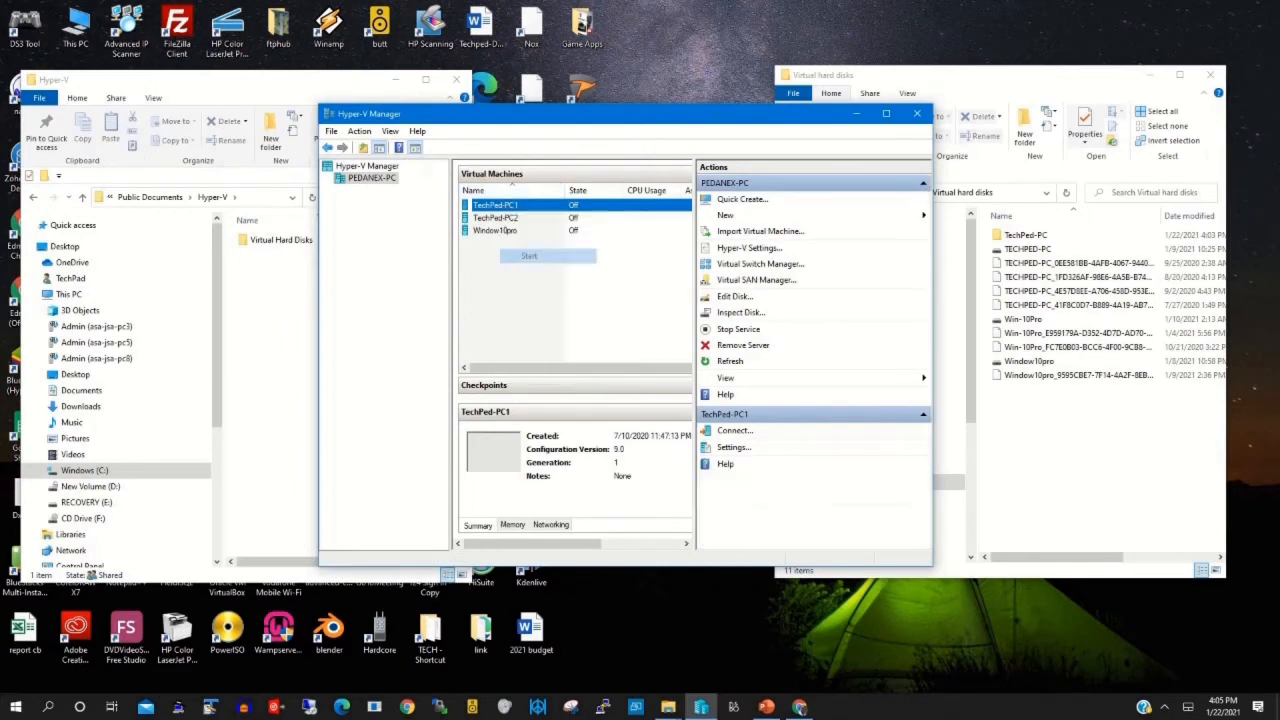
click(528, 256)
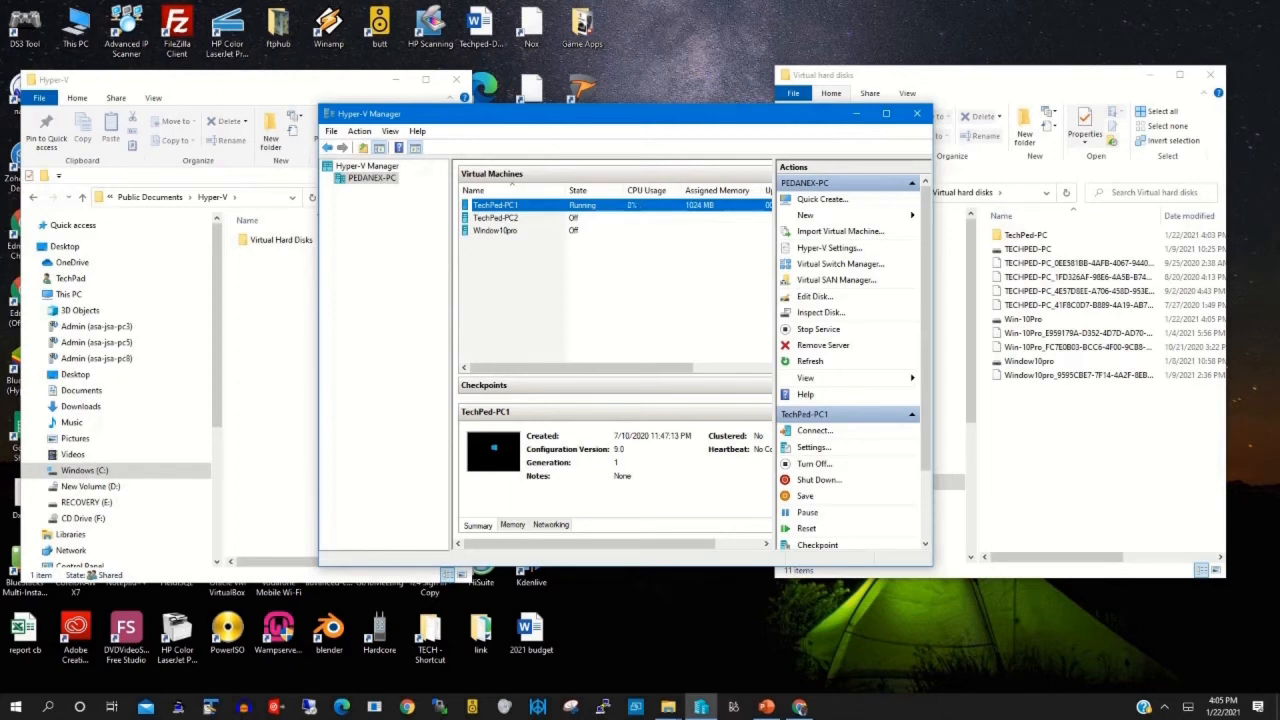
right_click(510, 204)
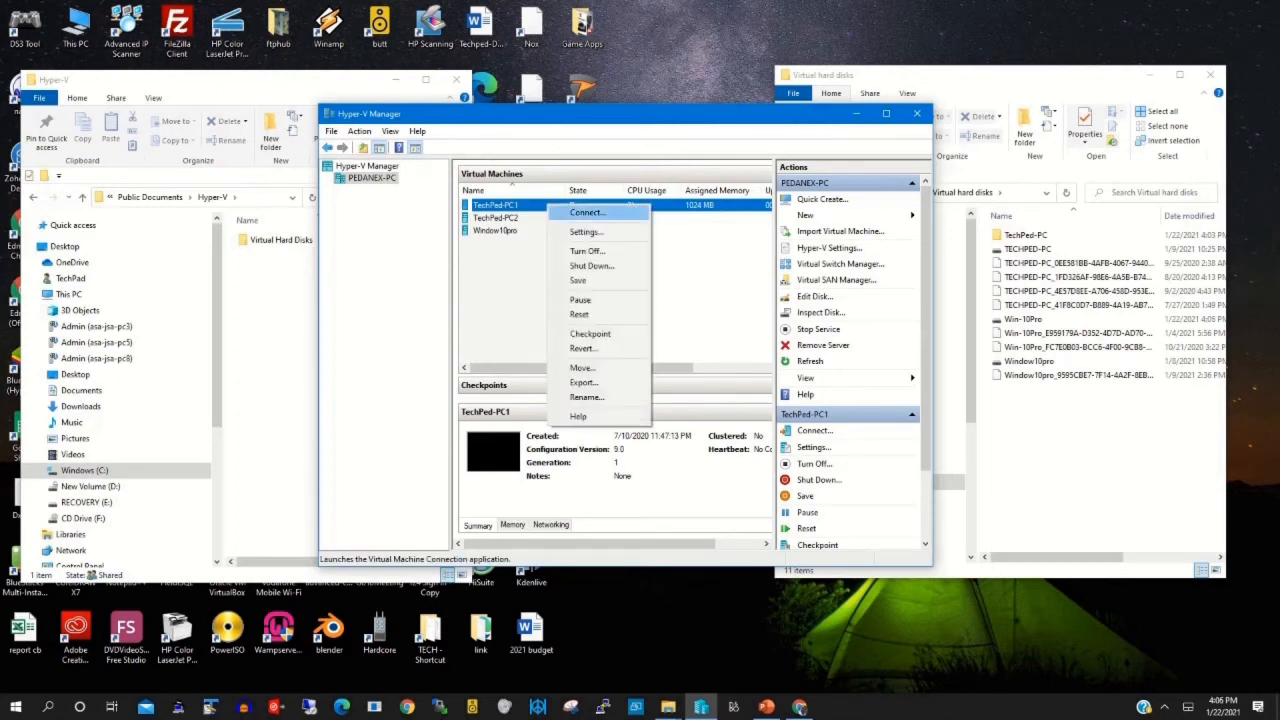
click(588, 212)
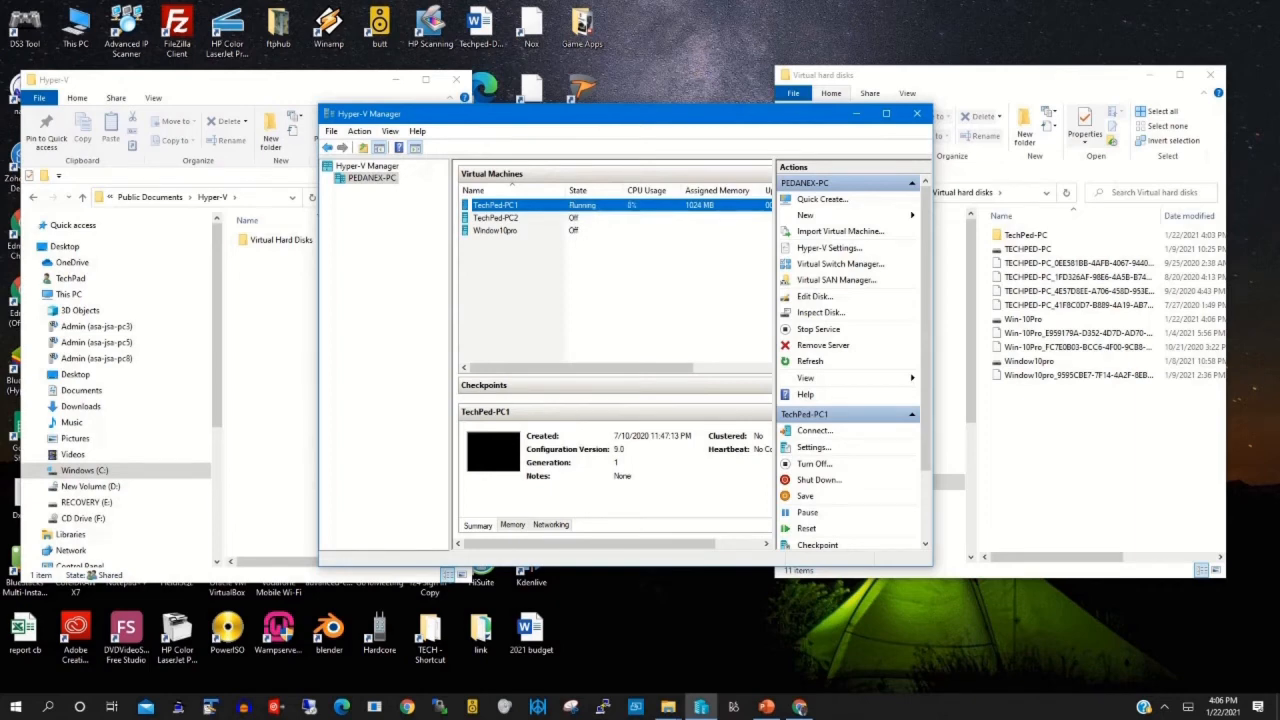
click(496, 218)
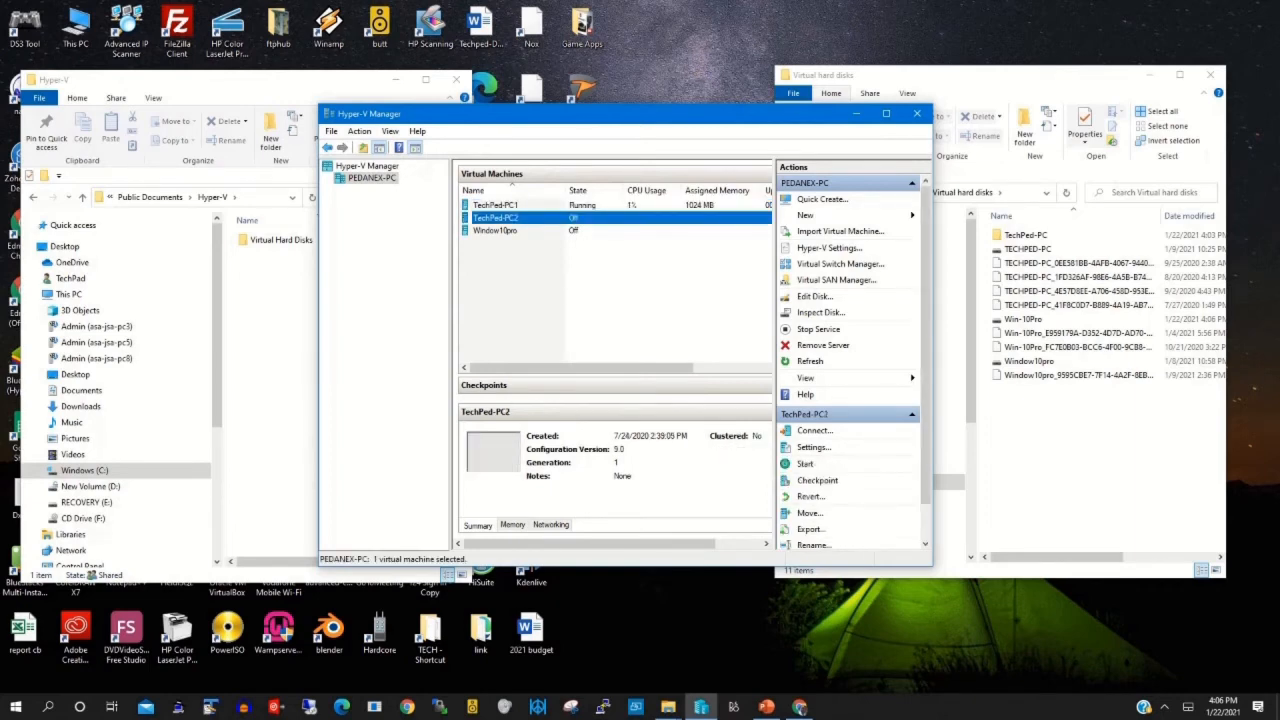
mouse_move(814, 296)
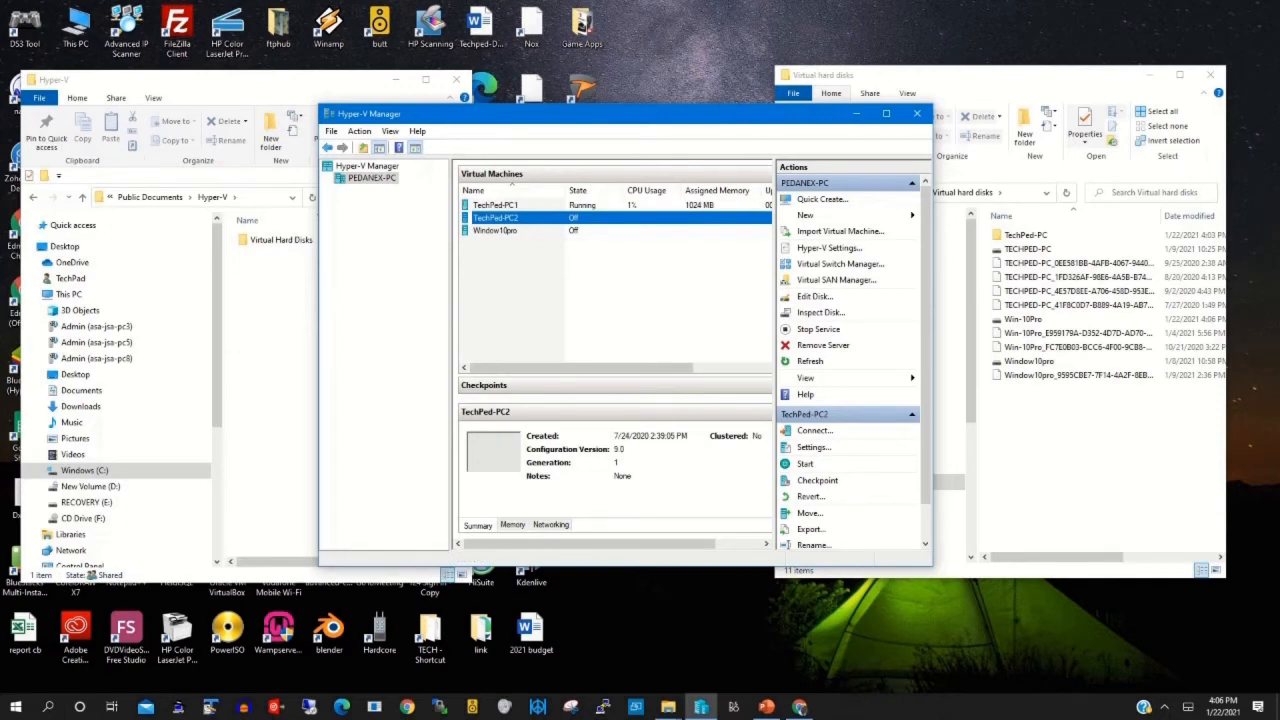
Show TechPad-PC2's Hard Drive setting and browse for a replacement virtual disk file.
click(812, 448)
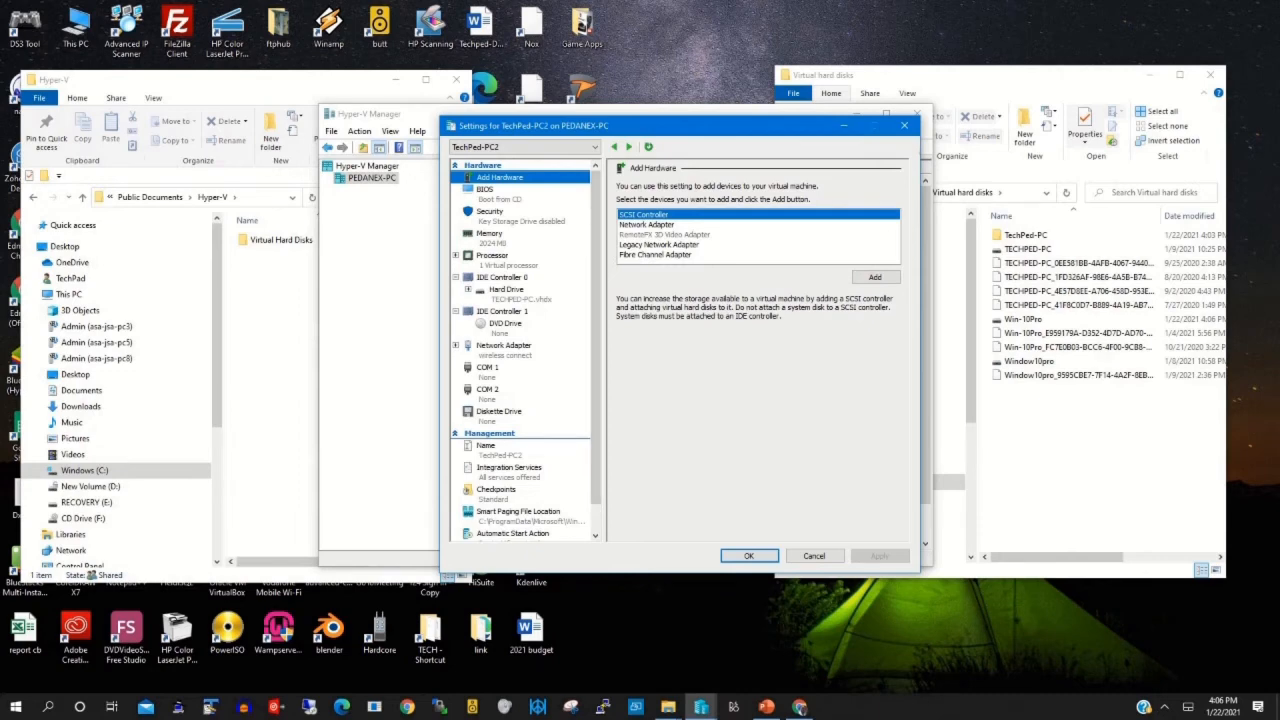
click(506, 288)
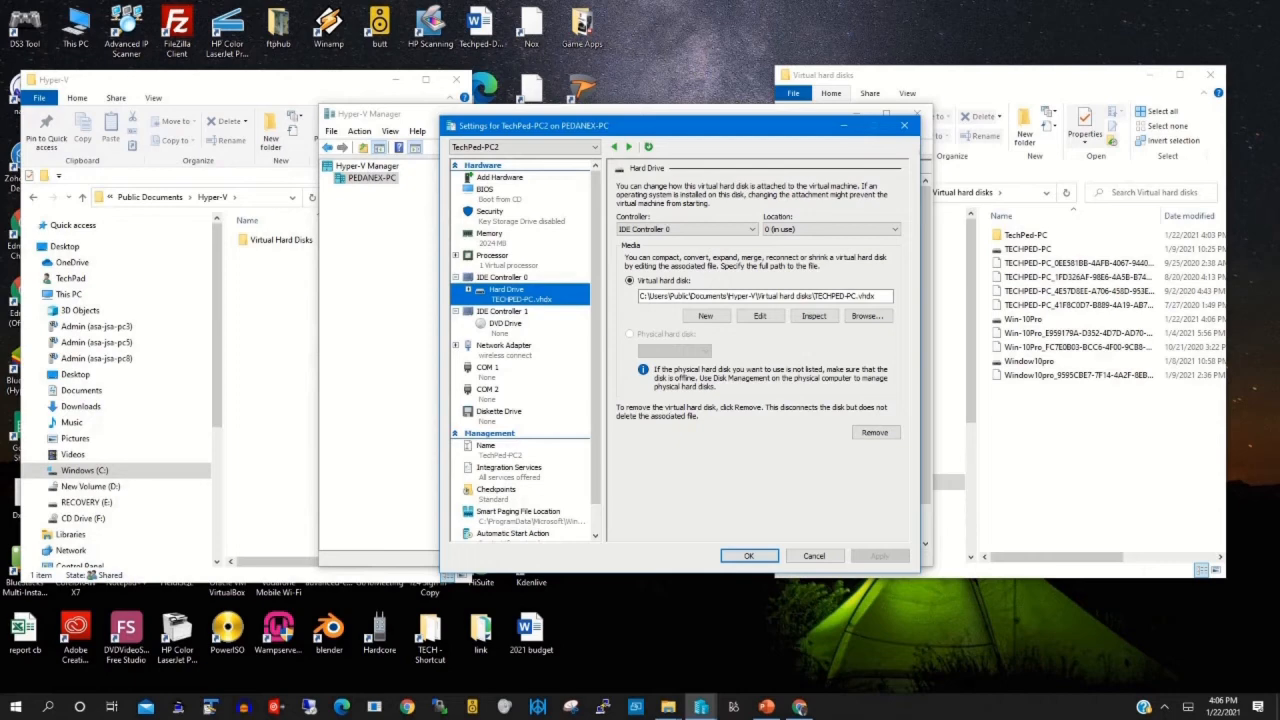
click(1028, 248)
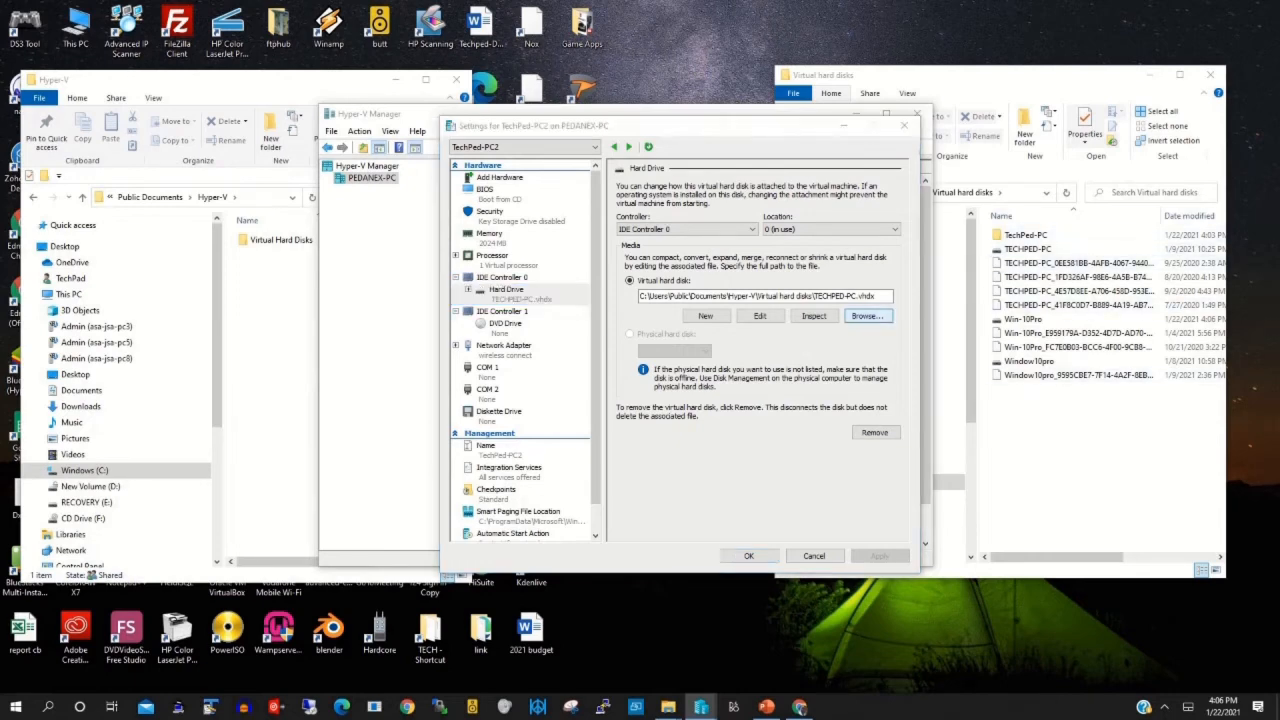
click(866, 316)
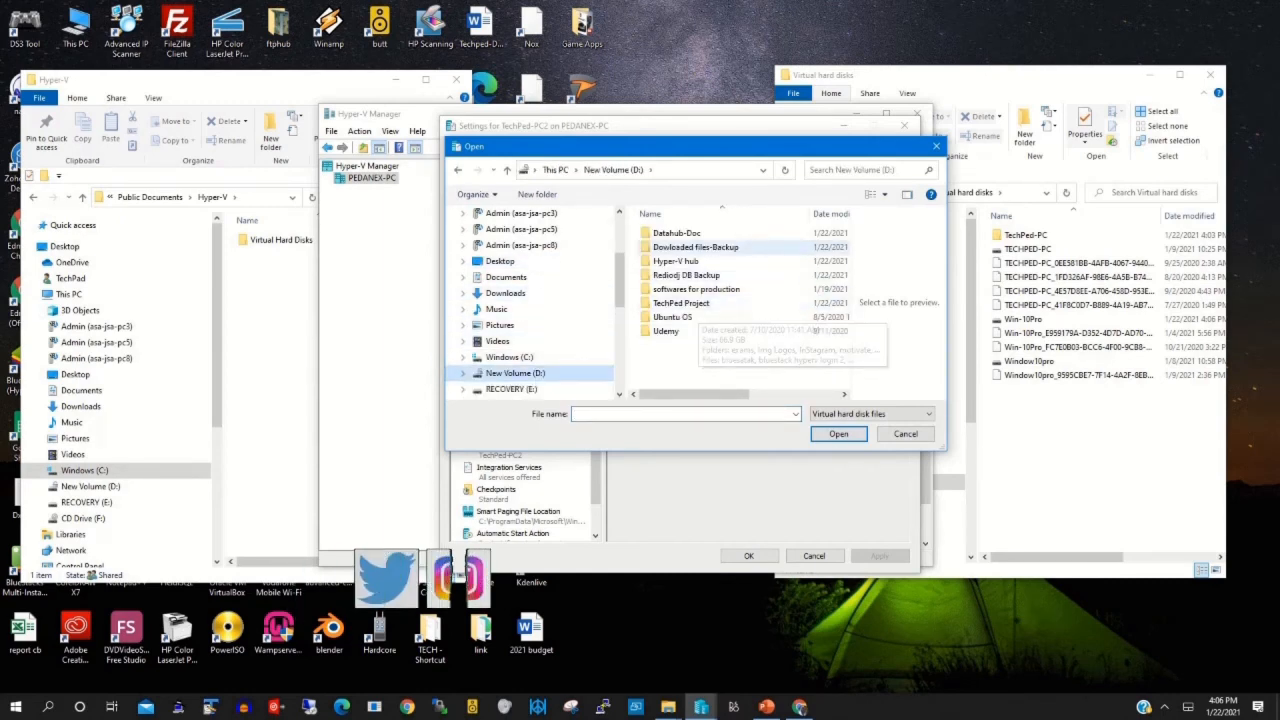
Choose the TECHPAD-PC disk from D:\Hyper-V hub and save the settings with OK.
double_click(676, 260)
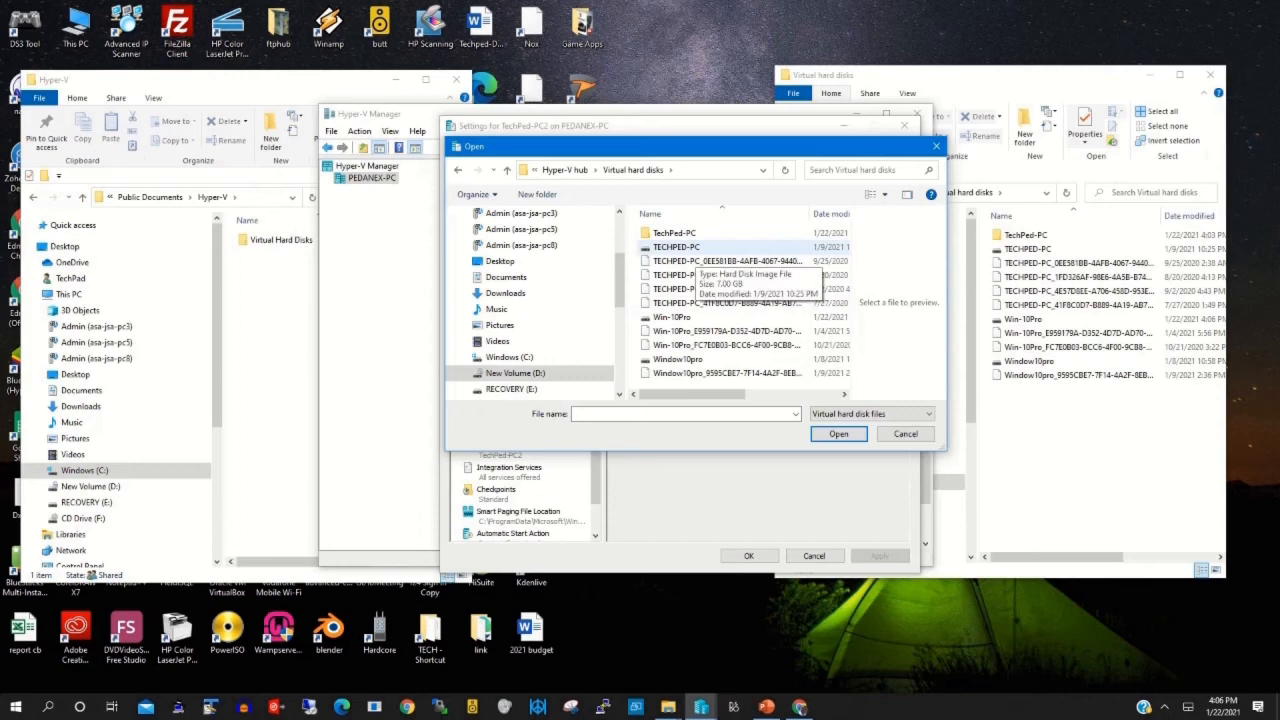
click(676, 248)
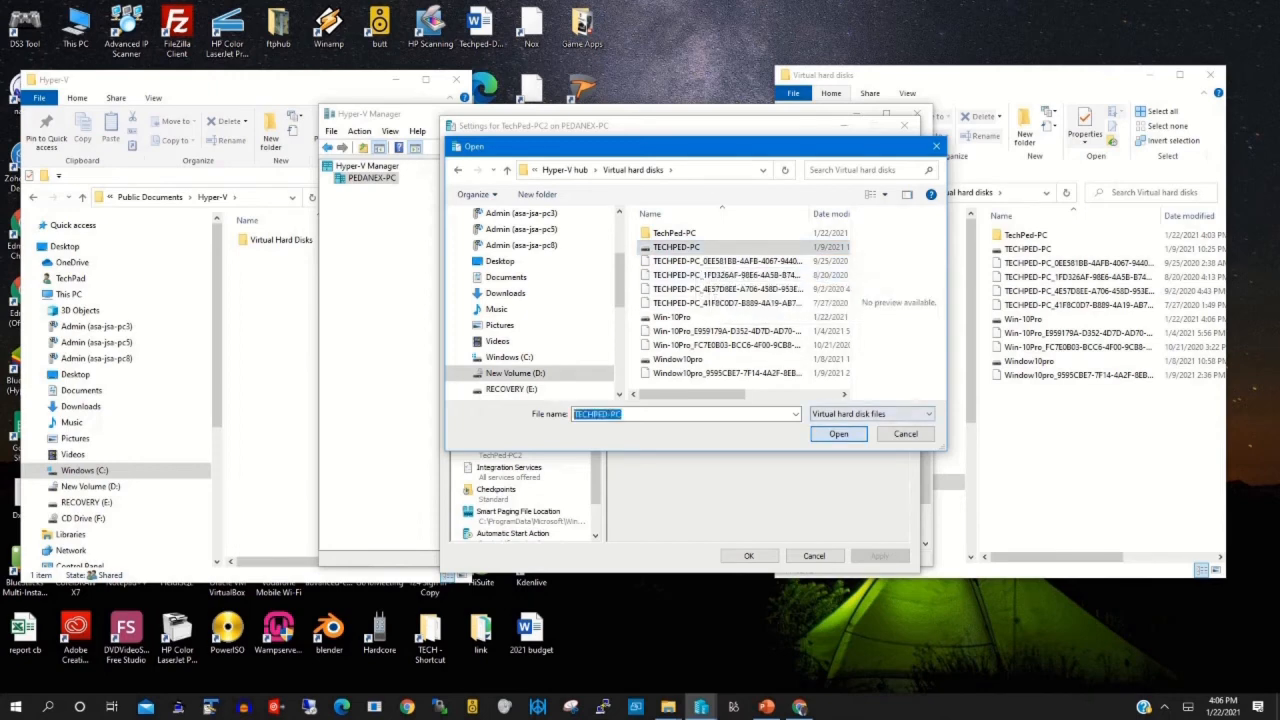
click(838, 432)
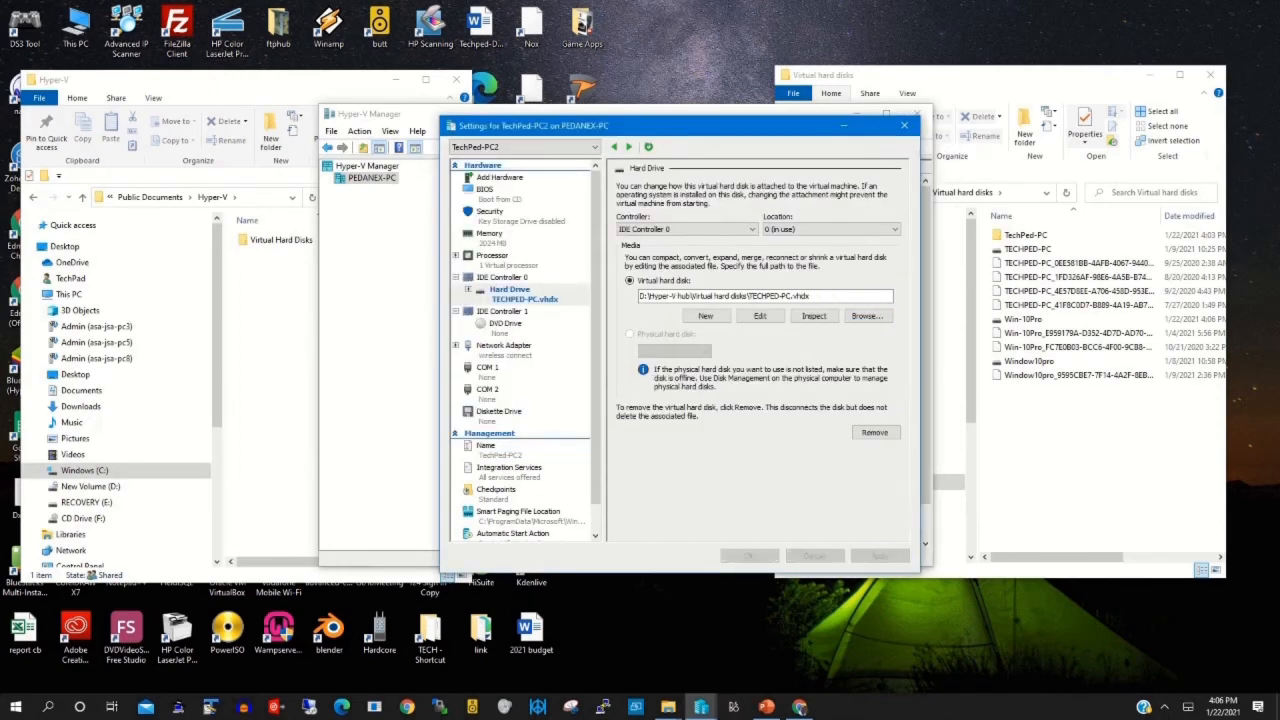
click(904, 124)
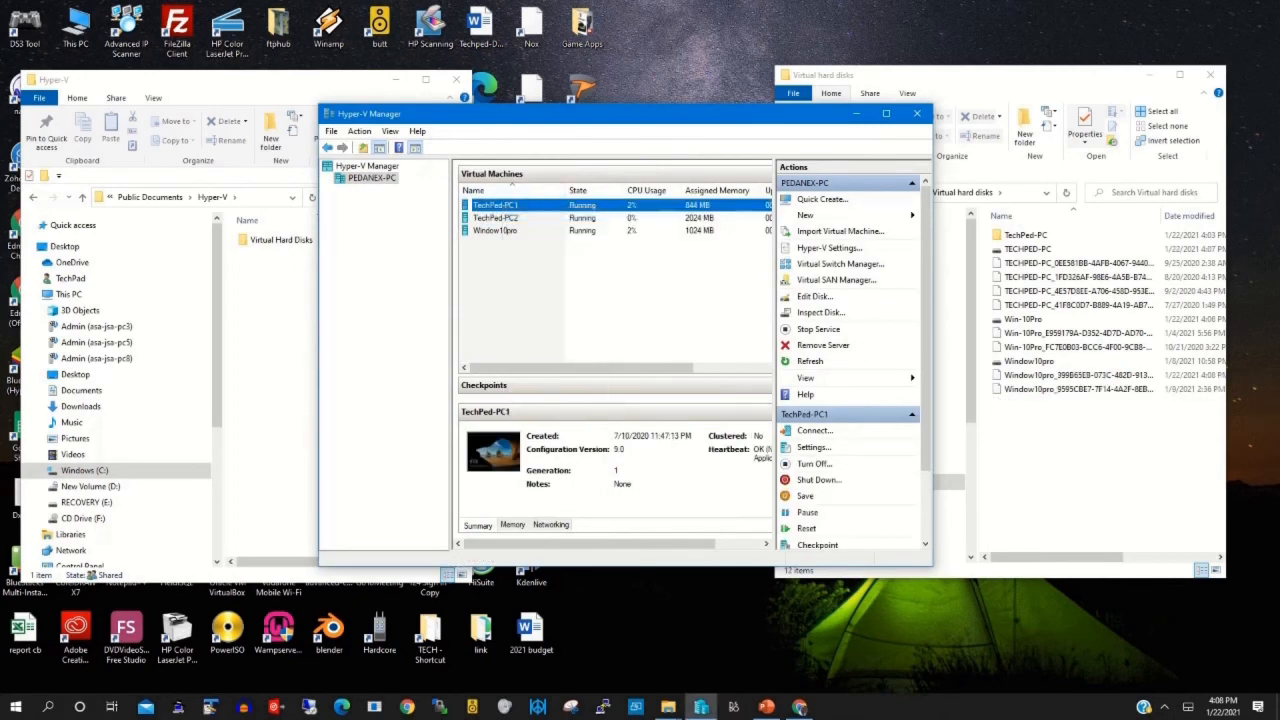
Connect to TechPad-PC2's console and sign in with the account password.
click(816, 430)
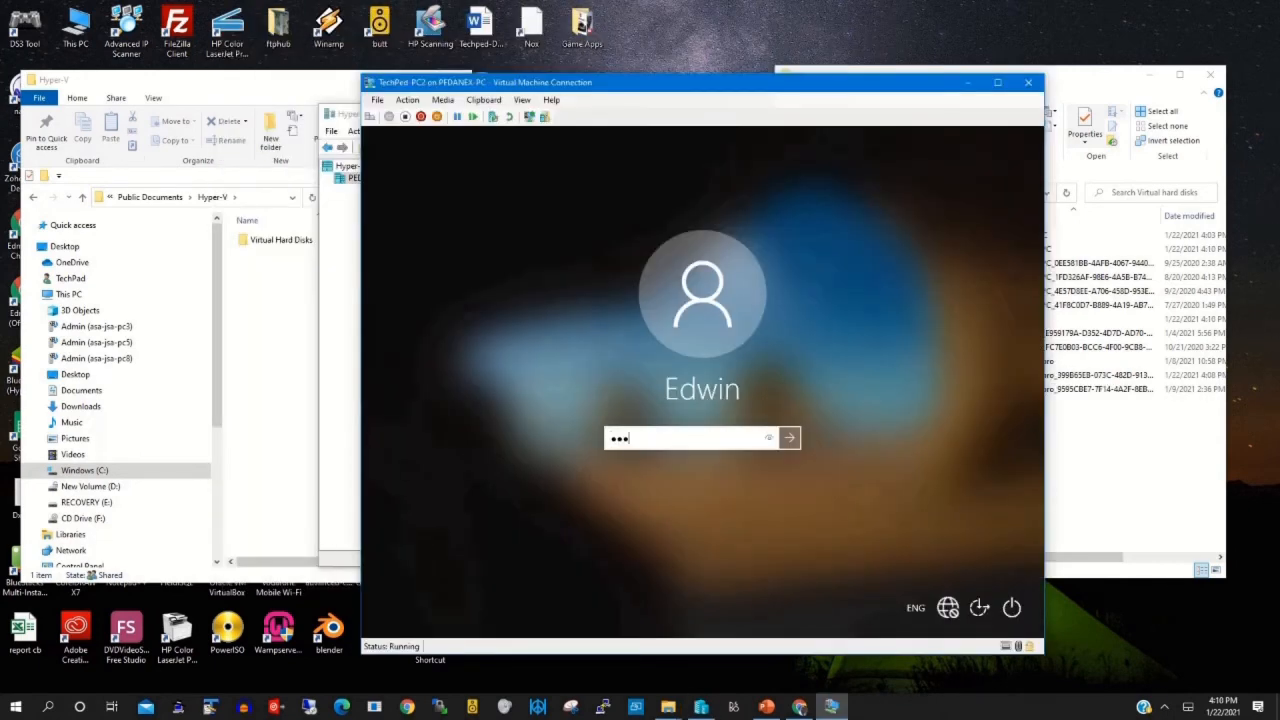
text(password)
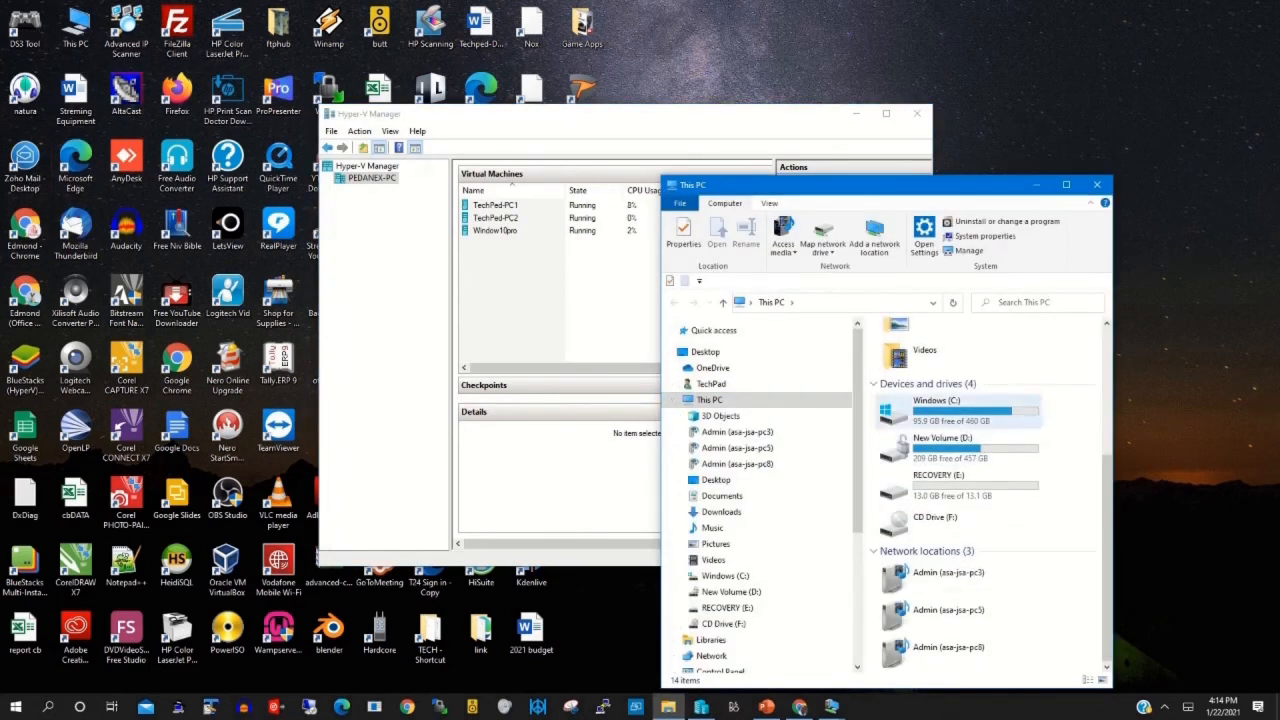
click(936, 400)
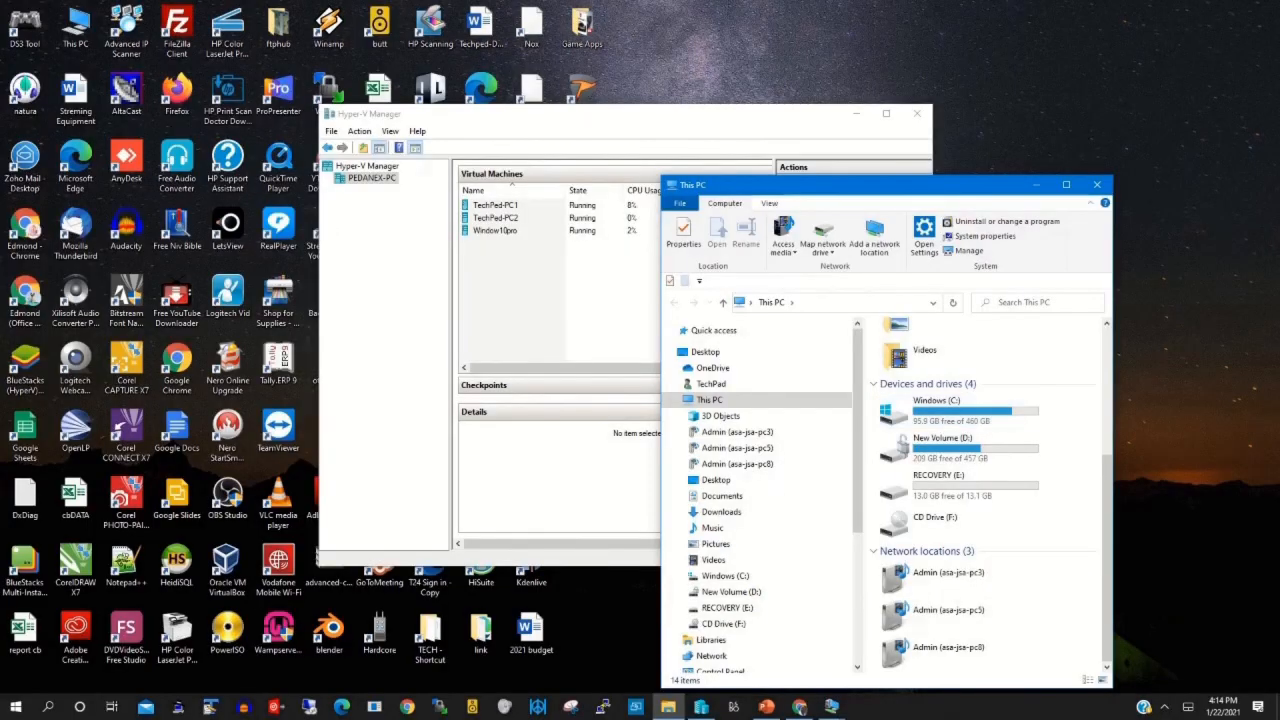